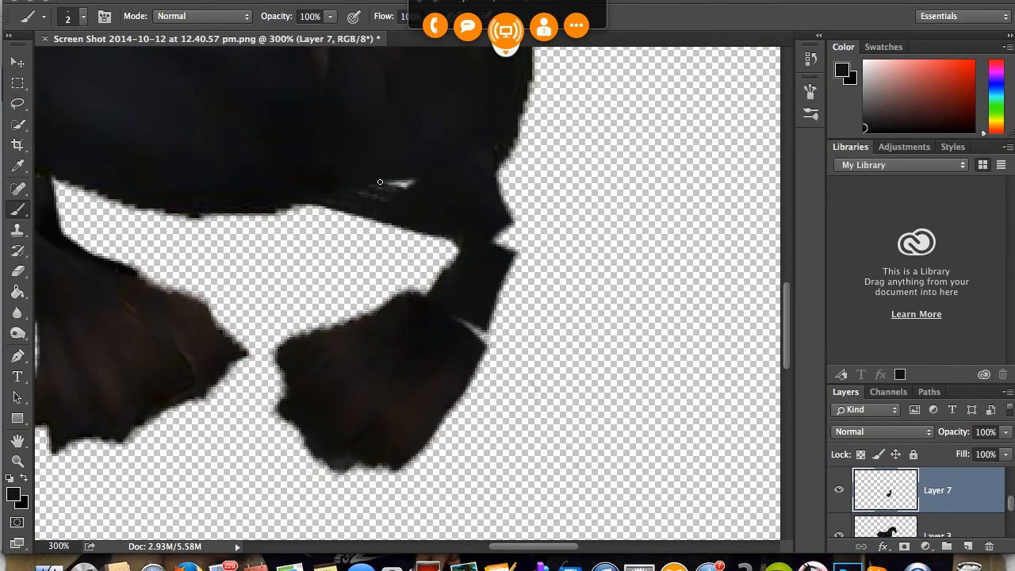
Step: Refine the edge of the dark horse cut-out on Layer 7 at 300% zoom
{"action": "left_click", "coordinate": [17, 62]}
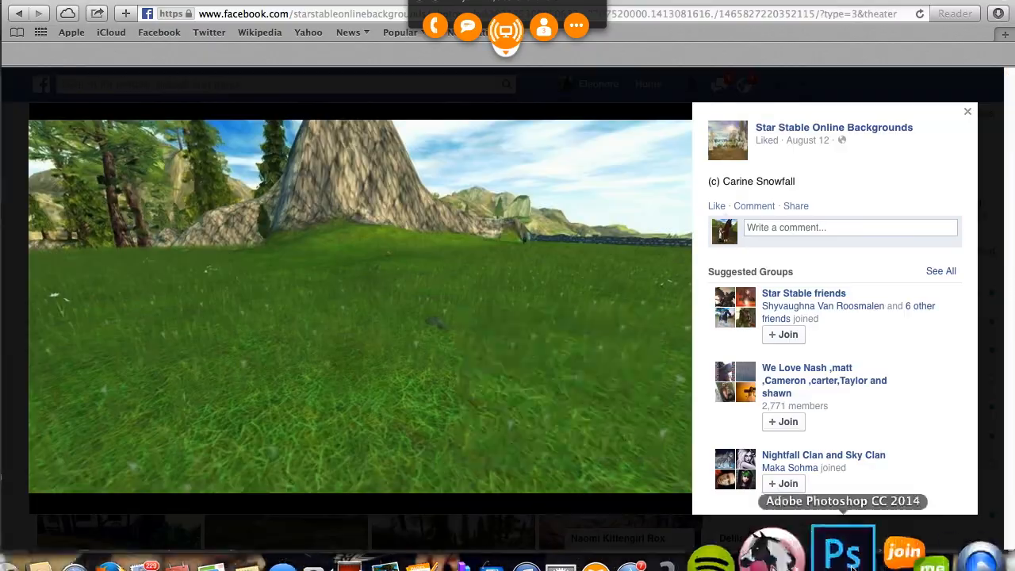
Step: Show the Star Stable Online Backgrounds grassy mountain photo in theater view
{"action": "left_click", "coordinate": [843, 545]}
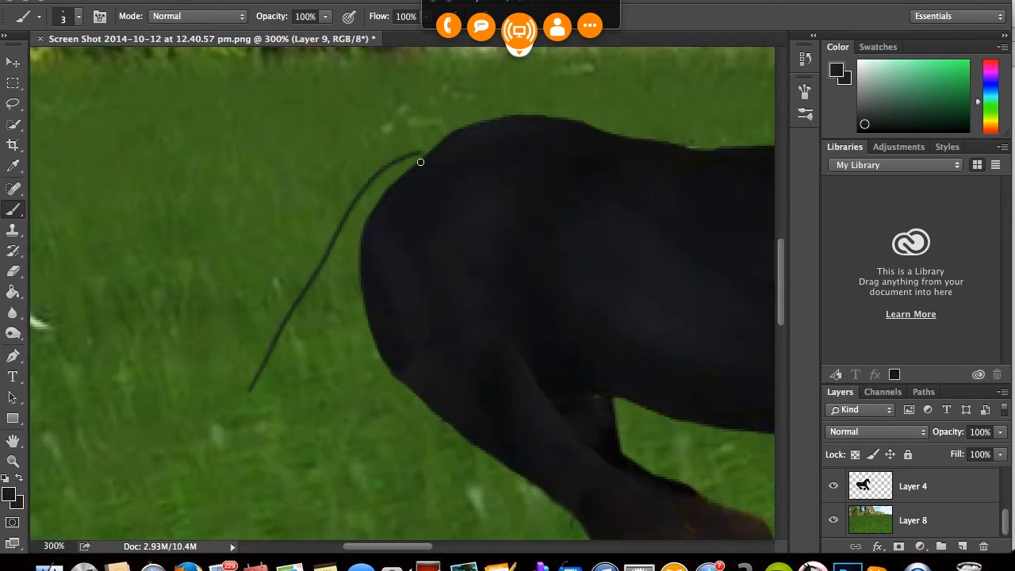
Step: Paint a thin strand curving off the horse's back on Layer 9
{"action": "left_click_drag", "start_coordinate": [420, 161], "coordinate": [346, 323]}
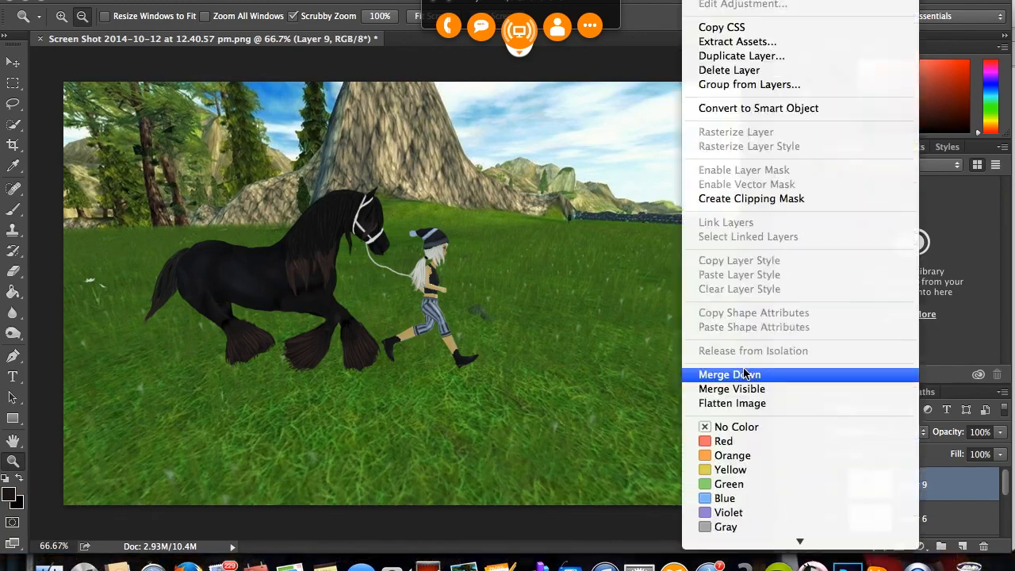
Step: Merge Layer 9 down into the horse and rider layer
{"action": "left_click", "coordinate": [730, 374]}
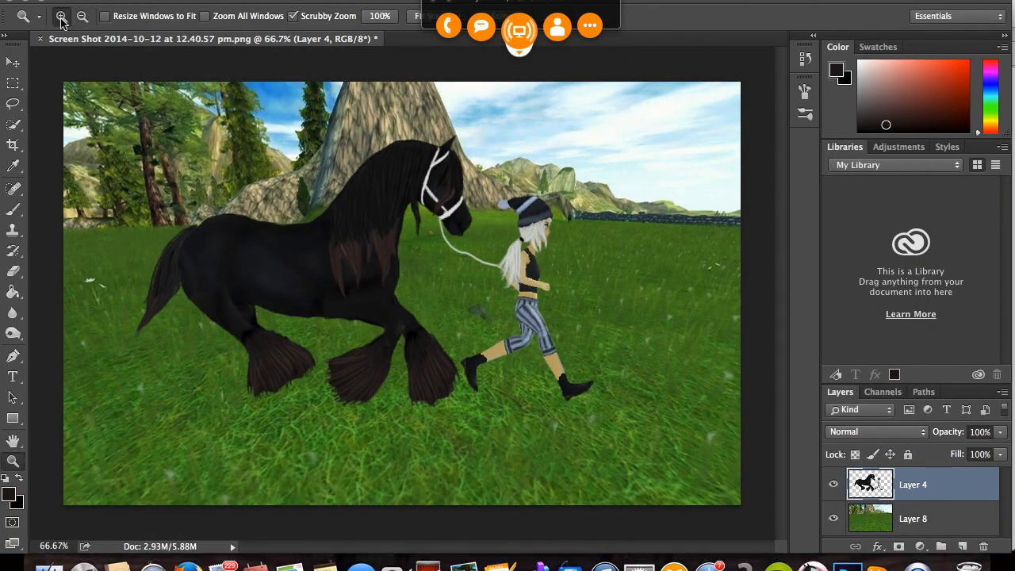